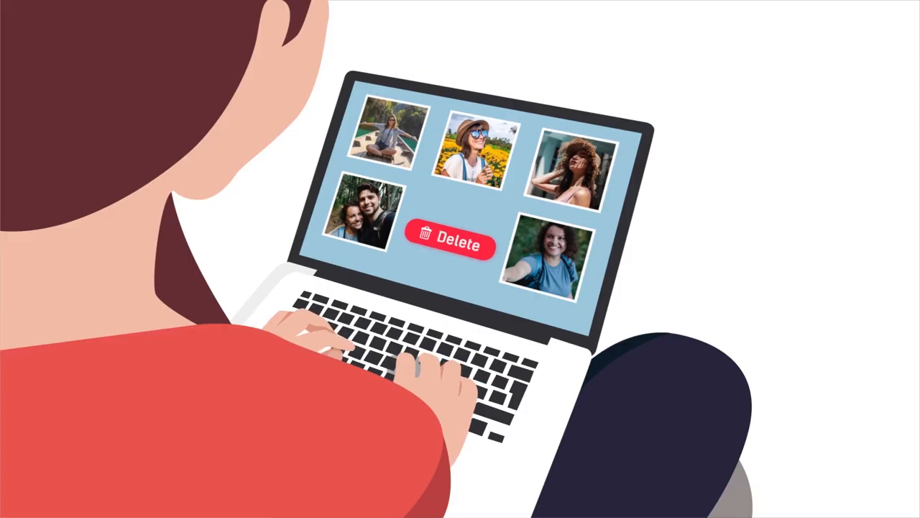
click(450, 239)
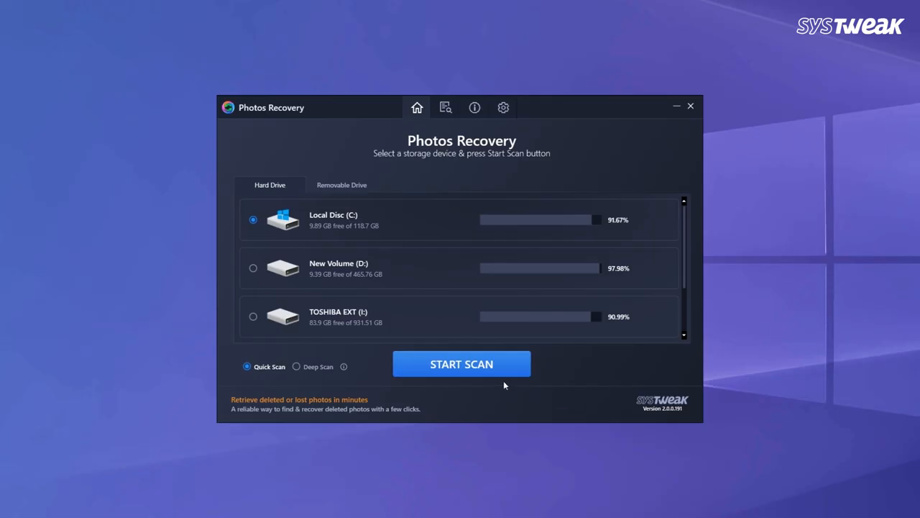
click(461, 363)
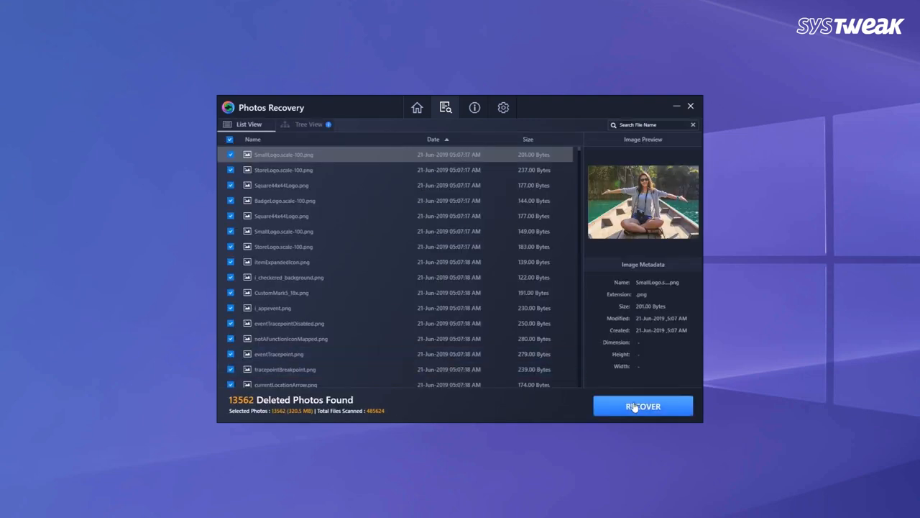
click(642, 405)
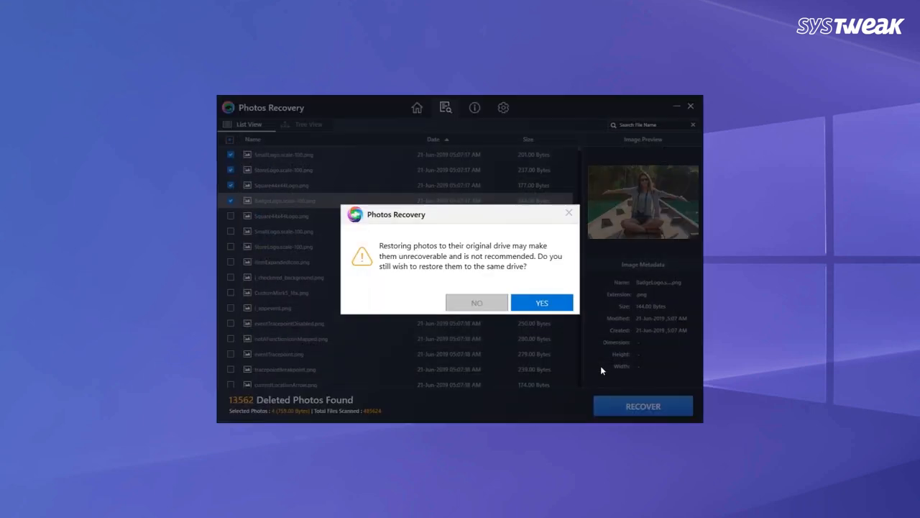
click(542, 302)
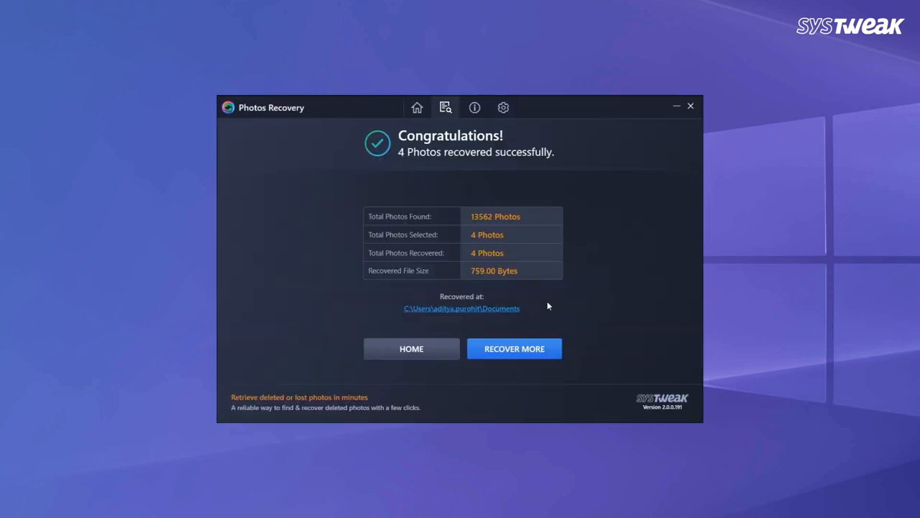
click(514, 348)
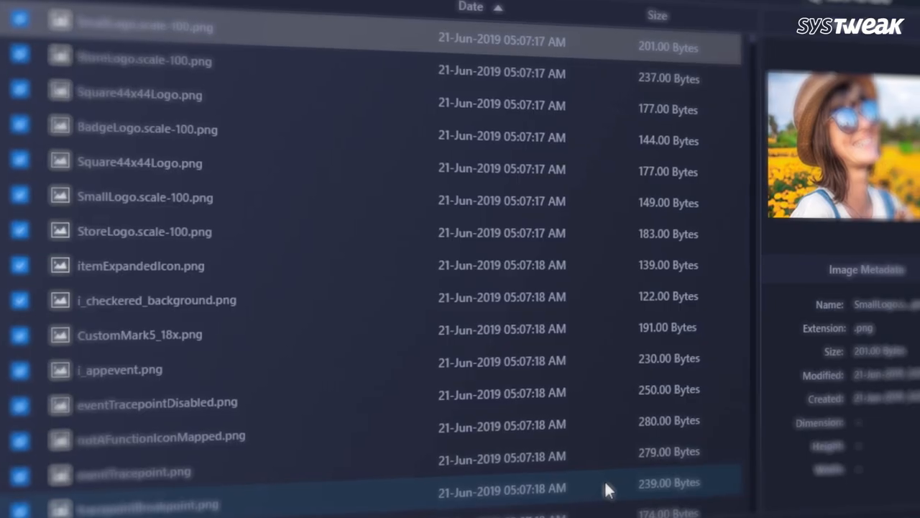